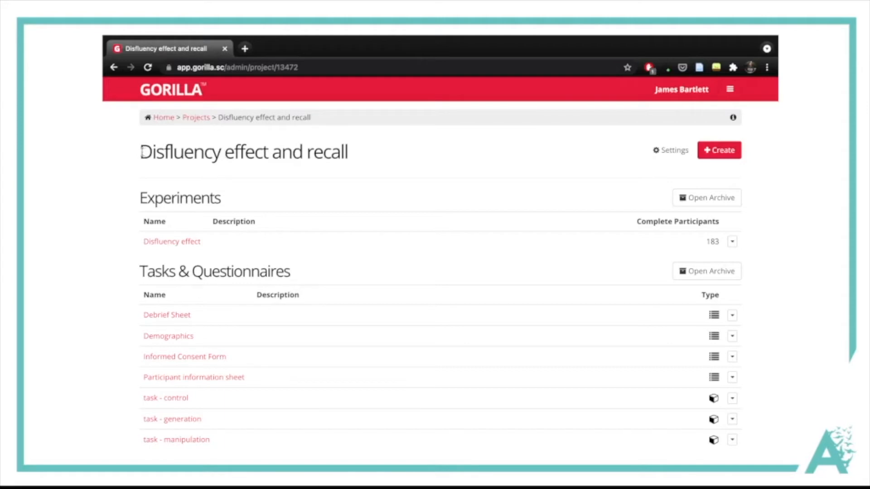
mouse_move(192, 185)
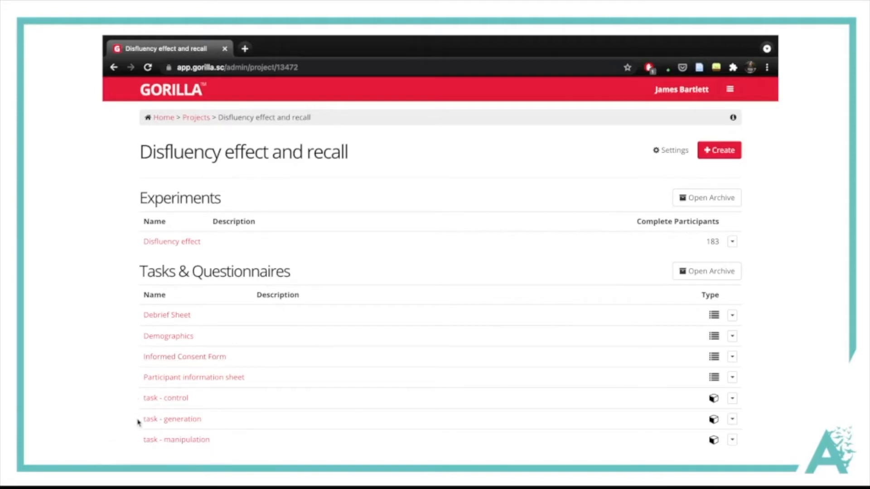
mouse_move(137, 432)
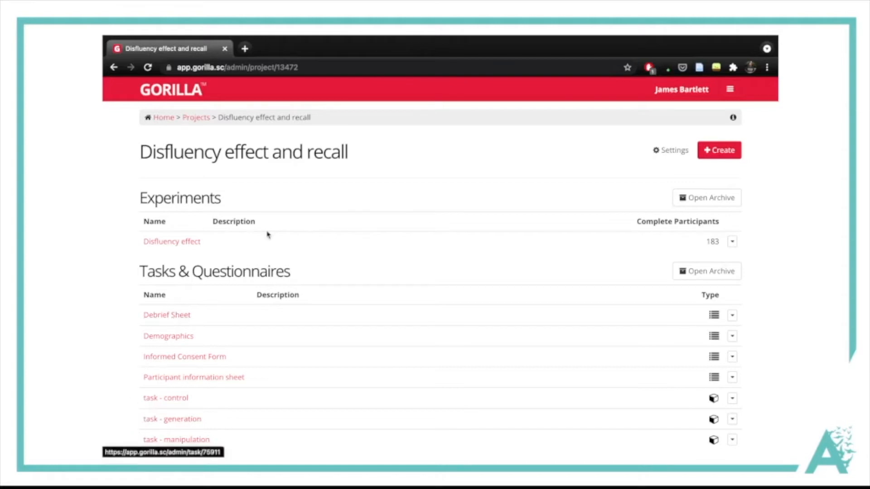
Step: Open the 'Disfluency effect' experiment from the project's Experiments list
click(171, 242)
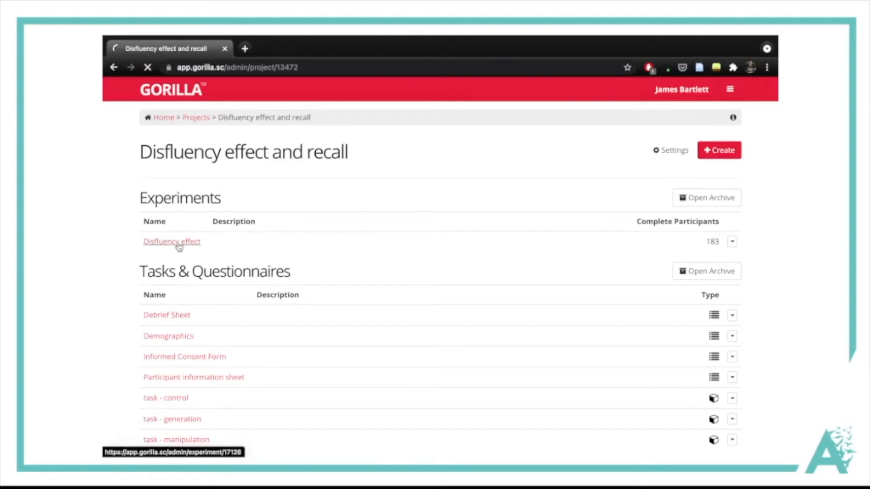
click(171, 241)
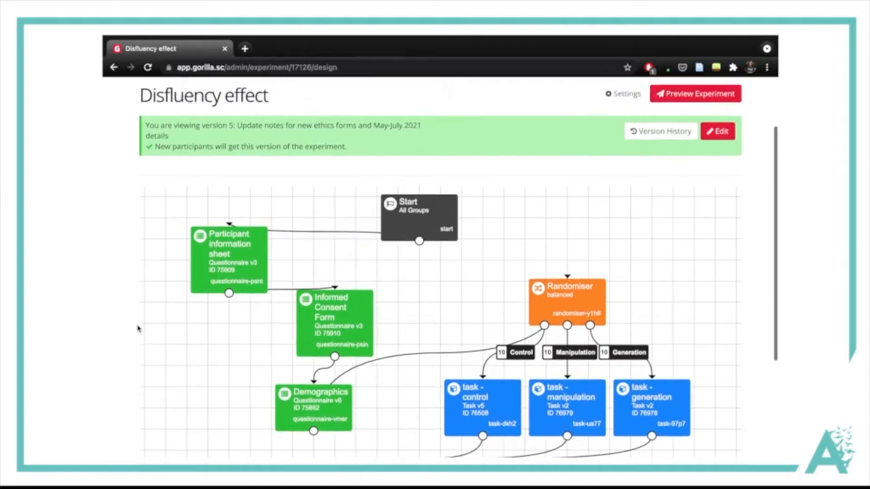
scroll(down, 3)
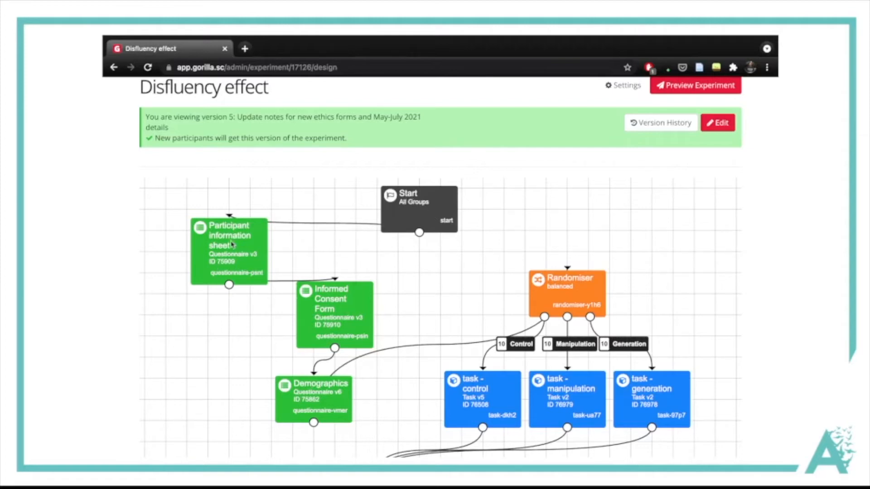
mouse_move(495, 314)
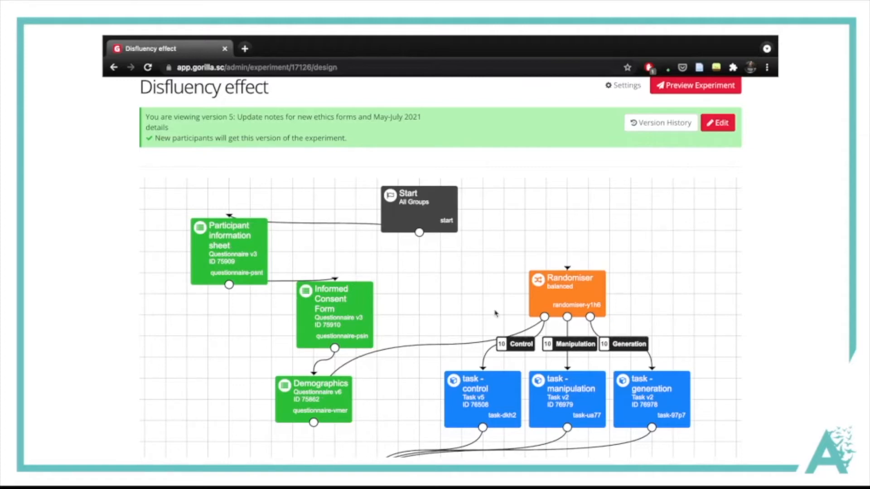
scroll(down, 3)
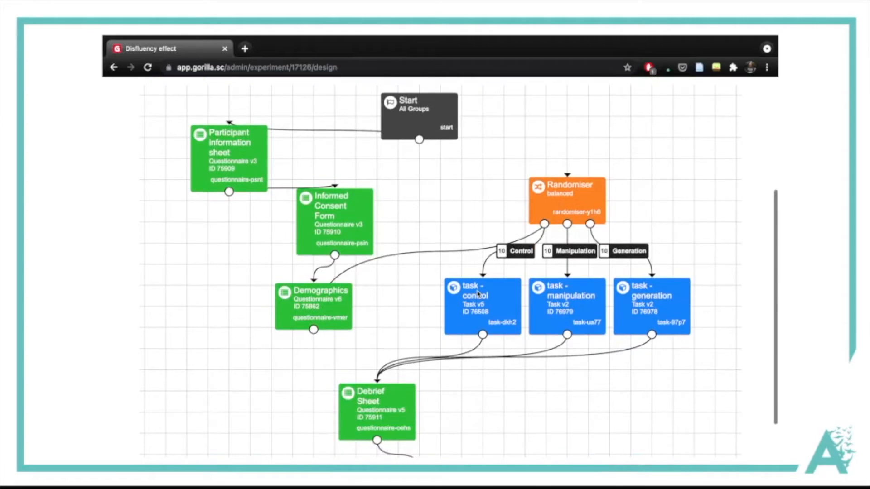
mouse_move(564, 285)
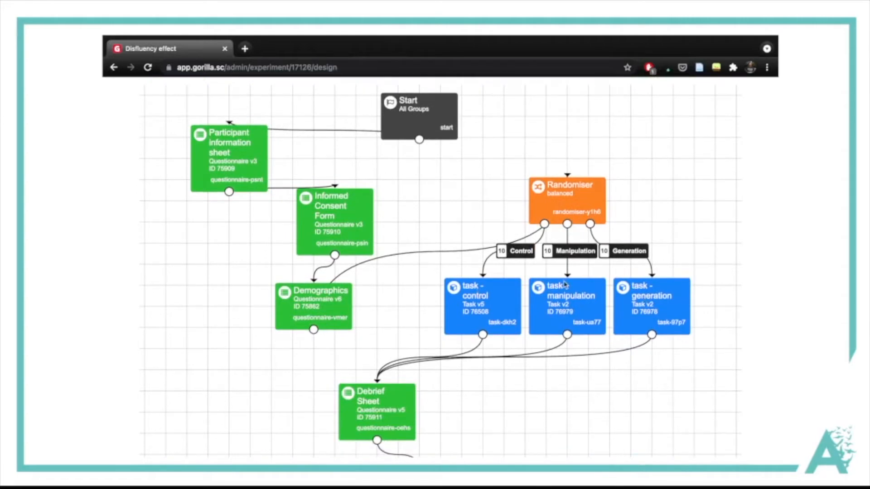
mouse_move(441, 300)
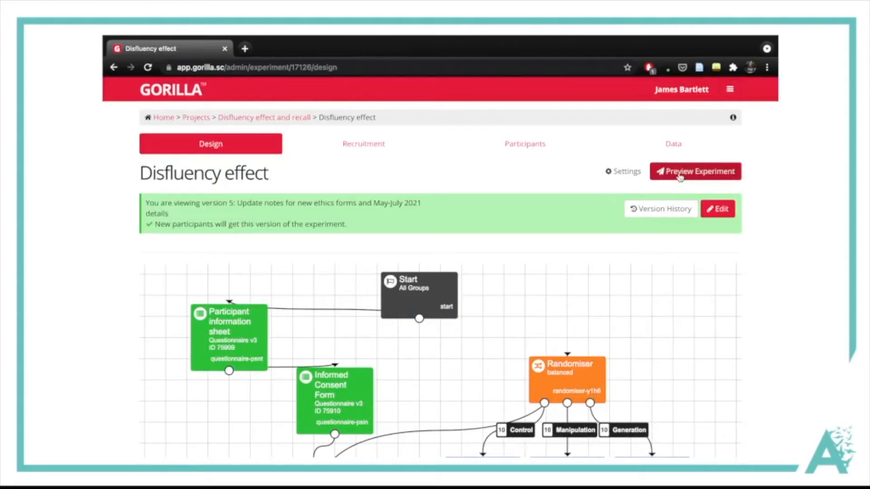
Step: Start the participant preview and read through the information sheet to the consent form
click(694, 171)
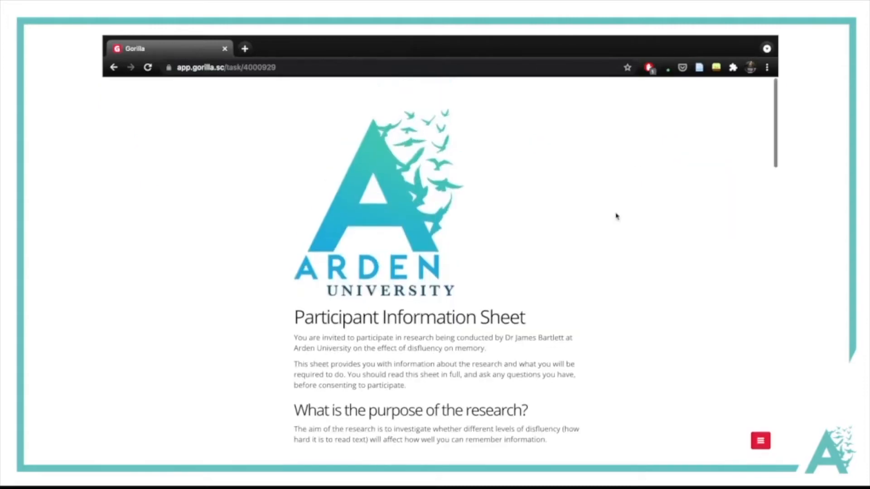
scroll(down, 3)
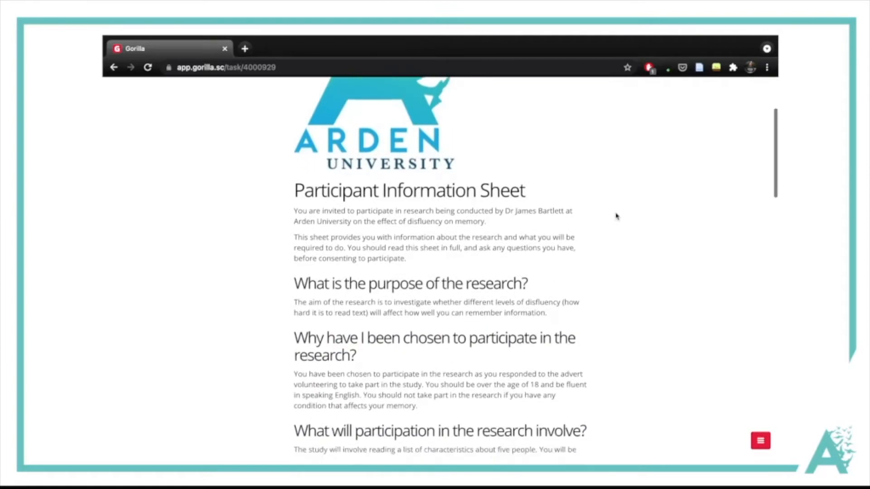
scroll(down, 3)
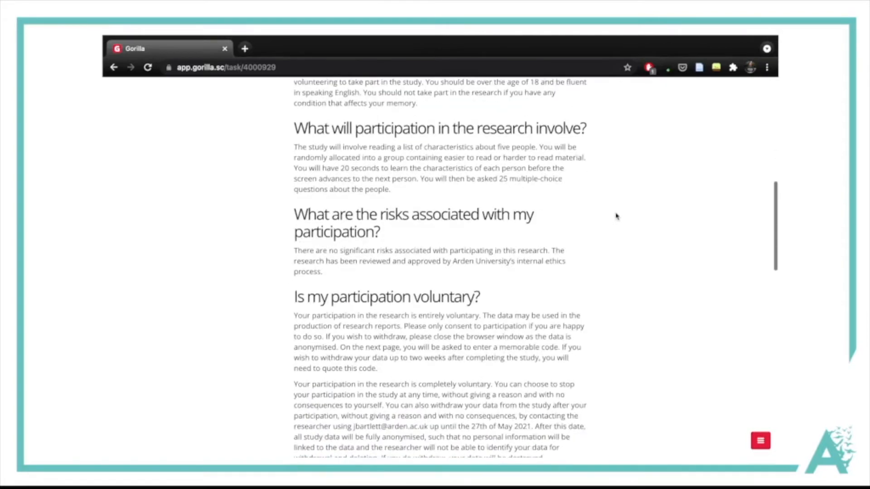
scroll(down, 3)
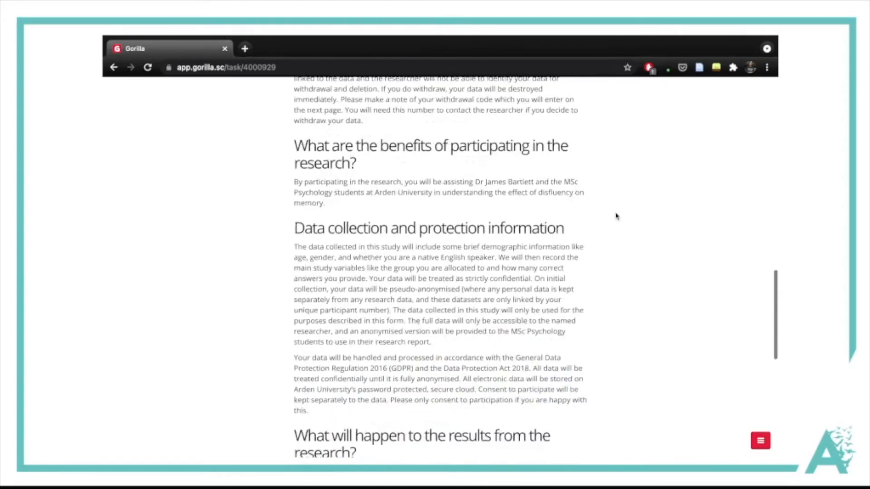
scroll(down, 3)
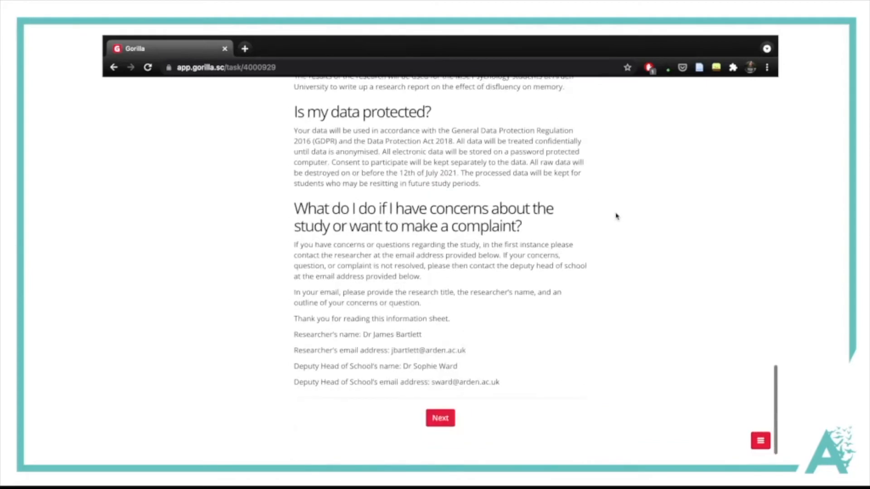
click(440, 417)
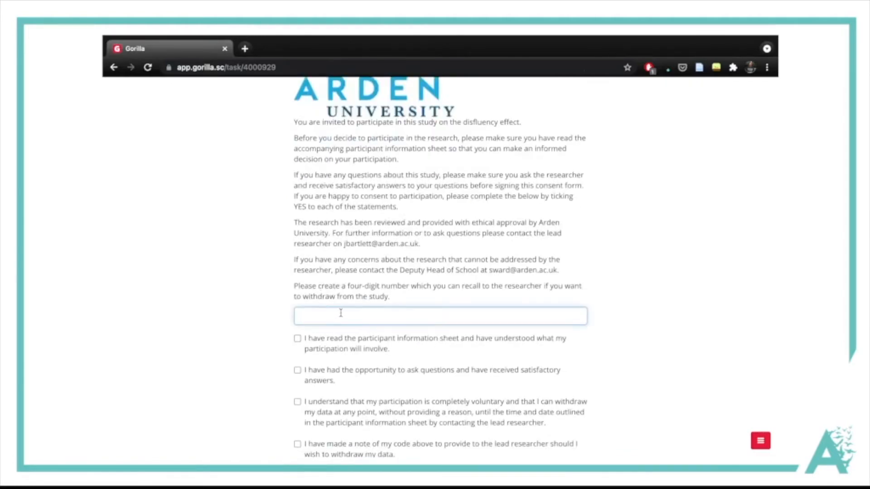
scroll(down, 3)
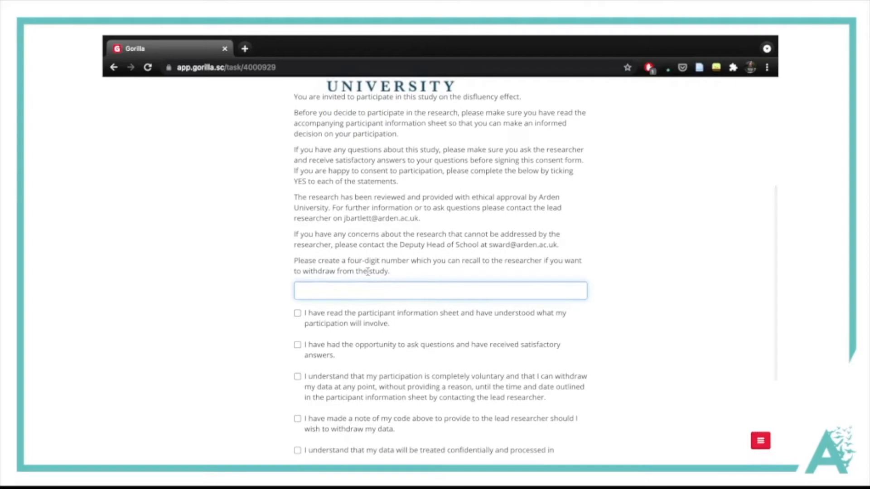
text(2021)
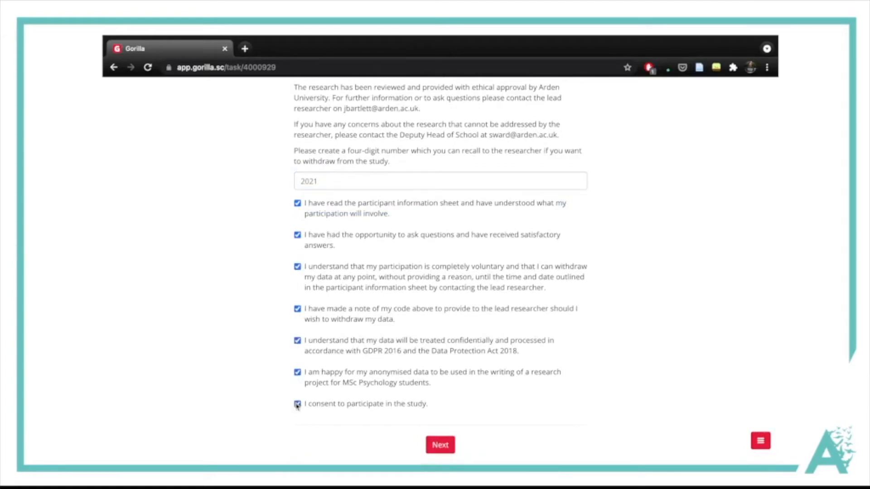
click(440, 444)
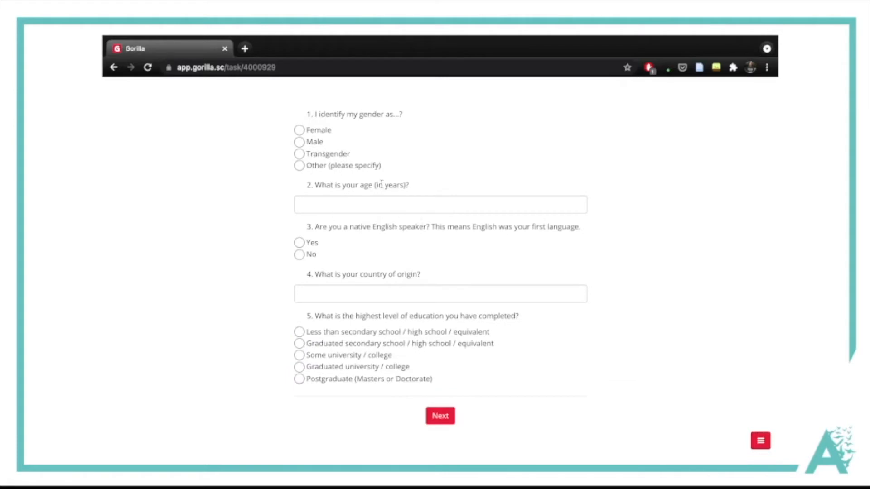
Step: Answer Male, age 27, native English speaker, Postgraduate, and submit the demographics
click(299, 142)
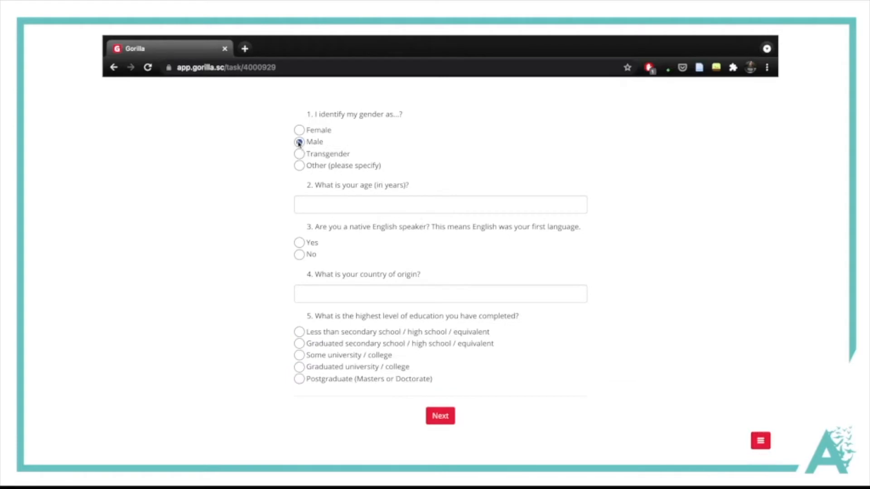
text(27)
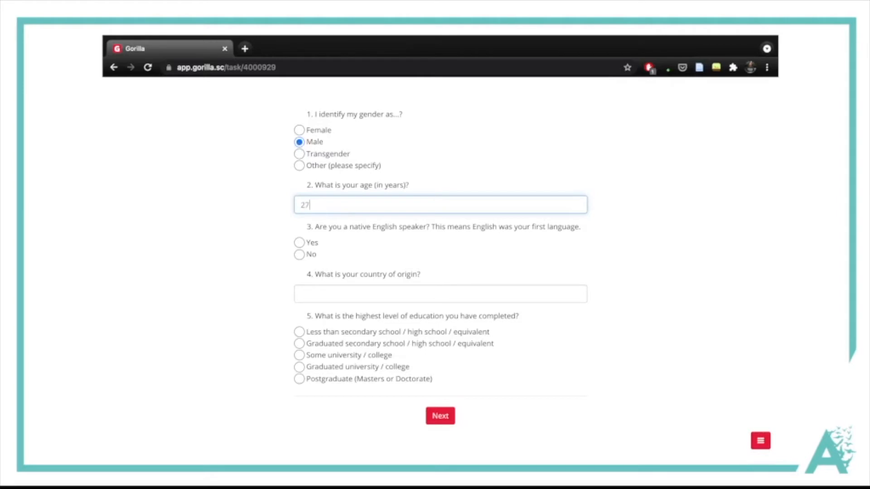
click(299, 242)
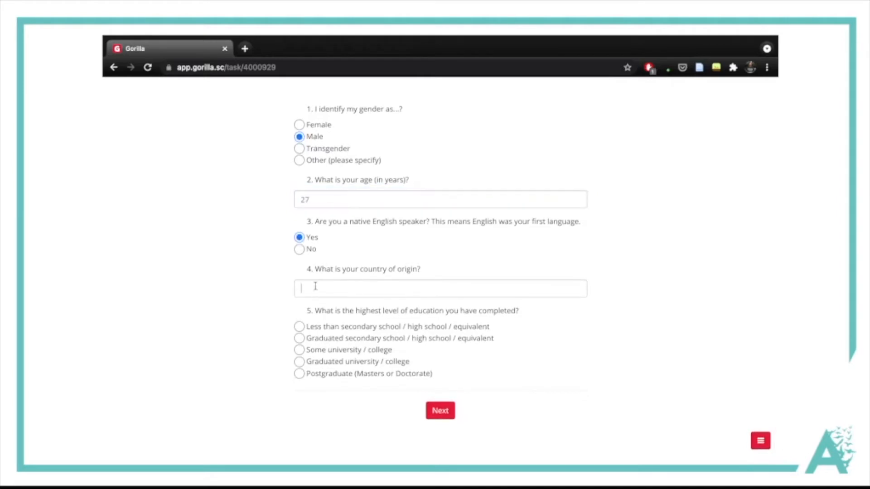
click(298, 373)
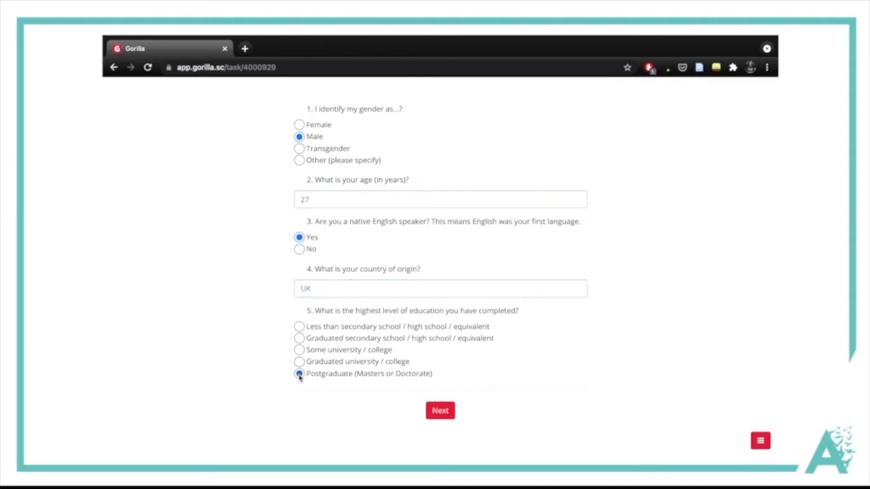
click(439, 410)
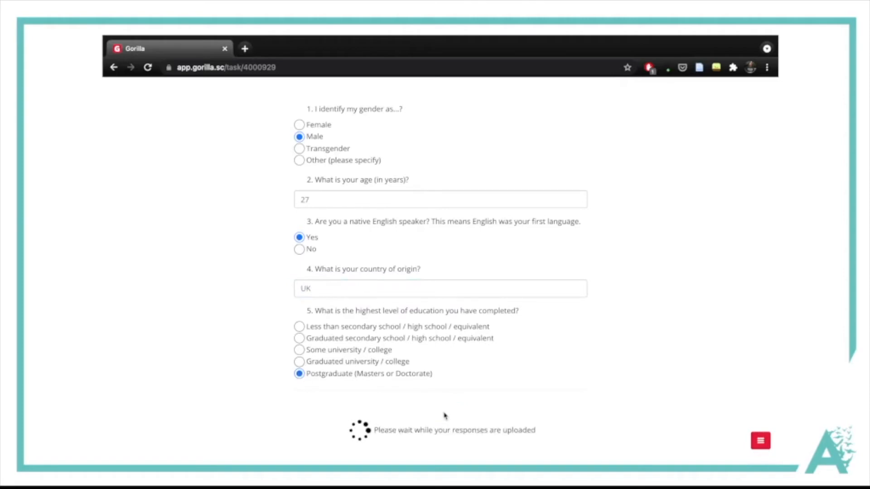
click(440, 430)
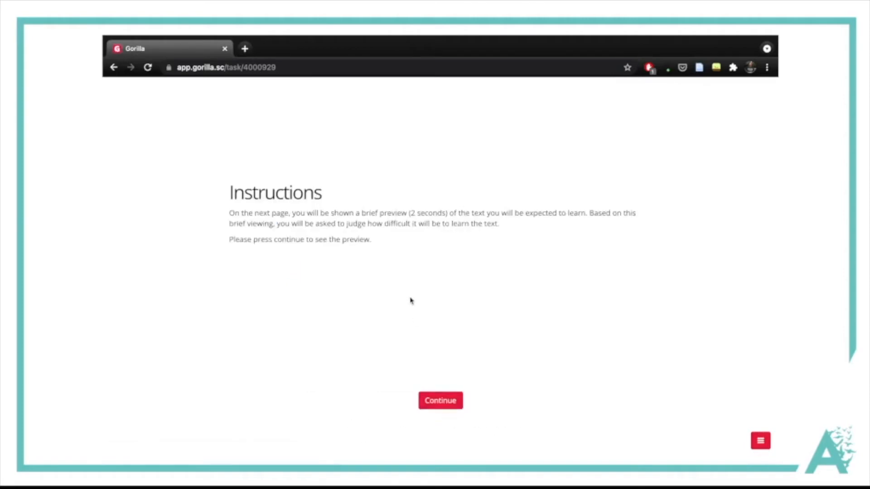
mouse_move(378, 245)
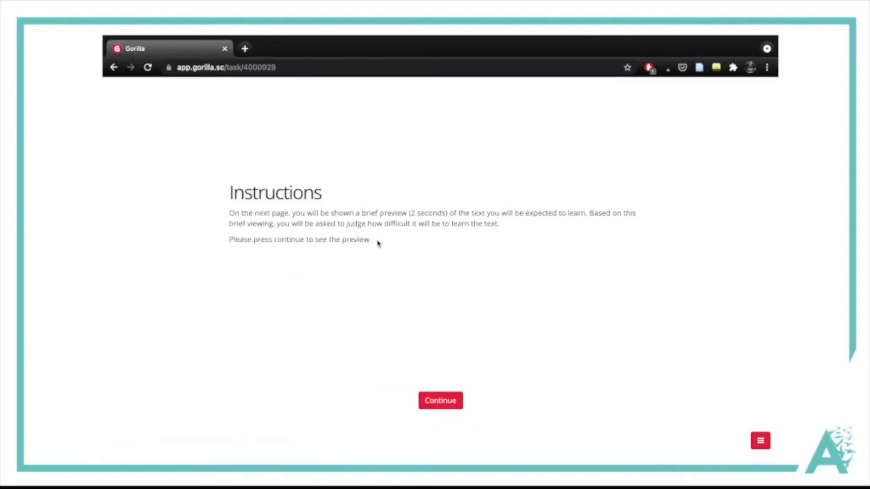
mouse_move(385, 242)
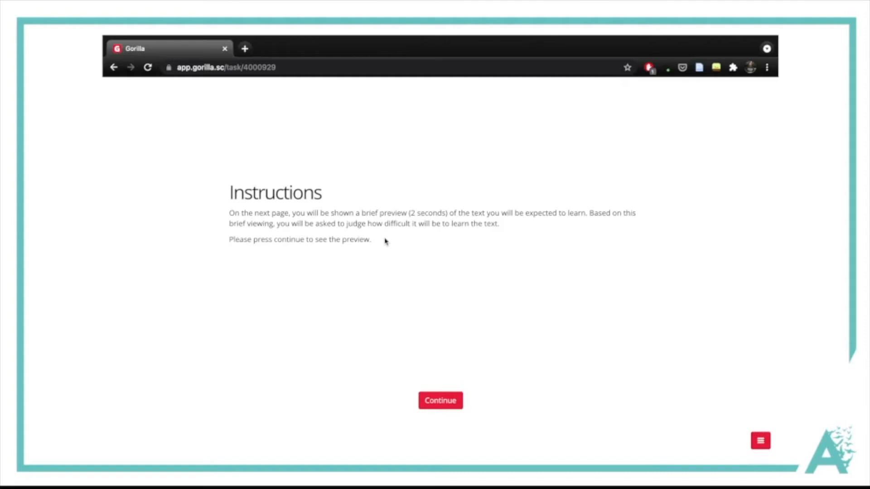
mouse_move(413, 241)
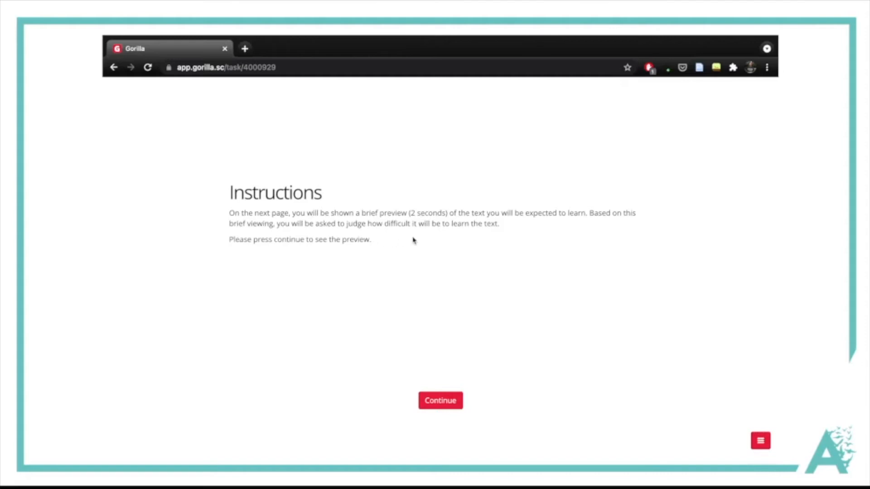
mouse_move(380, 241)
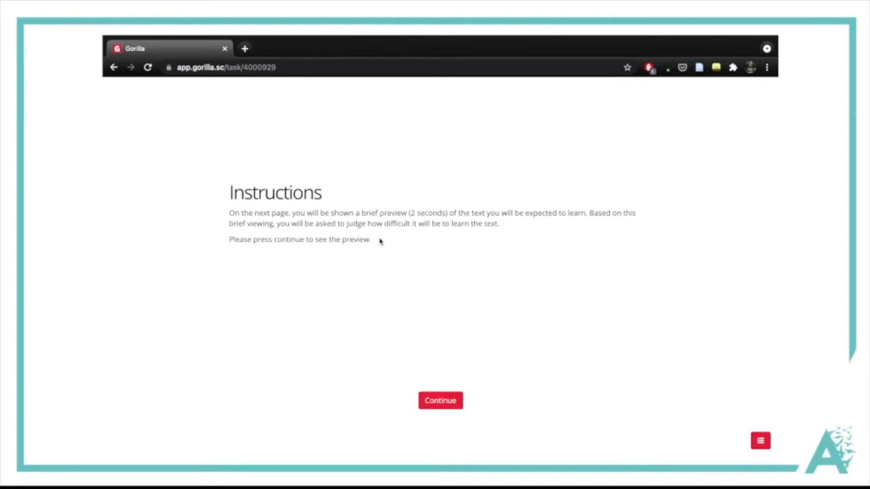
Step: View the text preview and submit a fairly difficult ease-of-learning rating
click(440, 400)
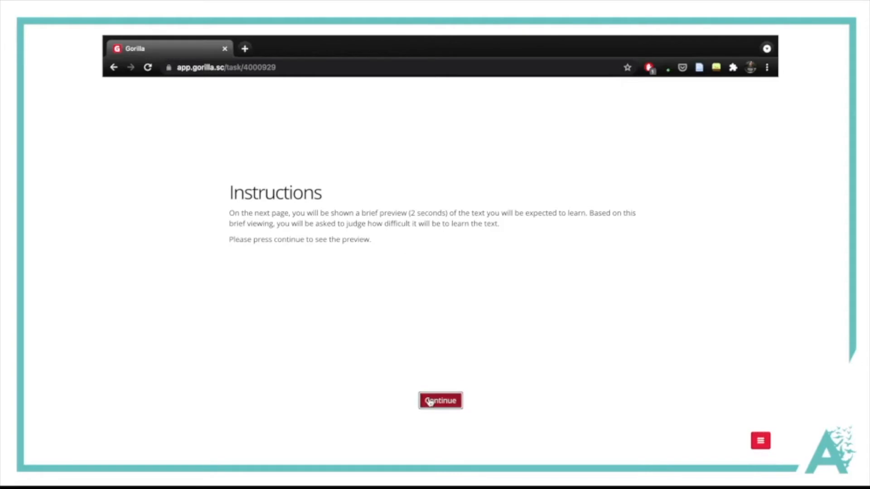
click(440, 401)
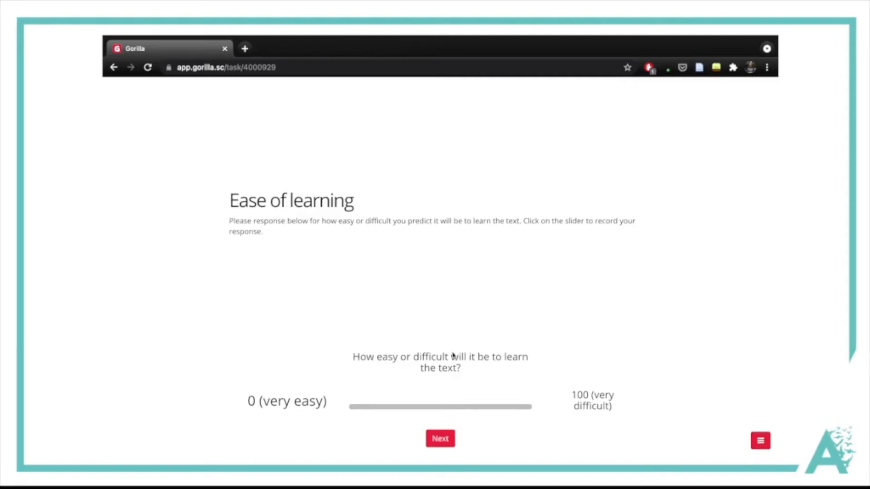
click(480, 407)
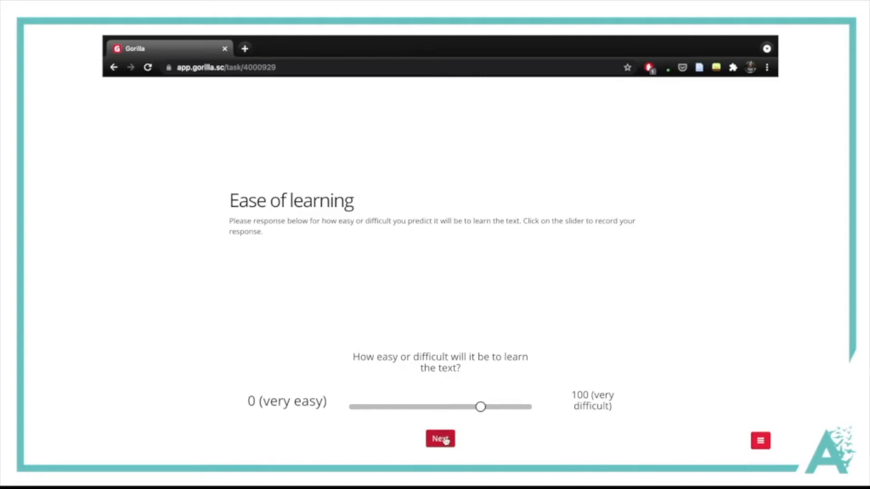
click(440, 439)
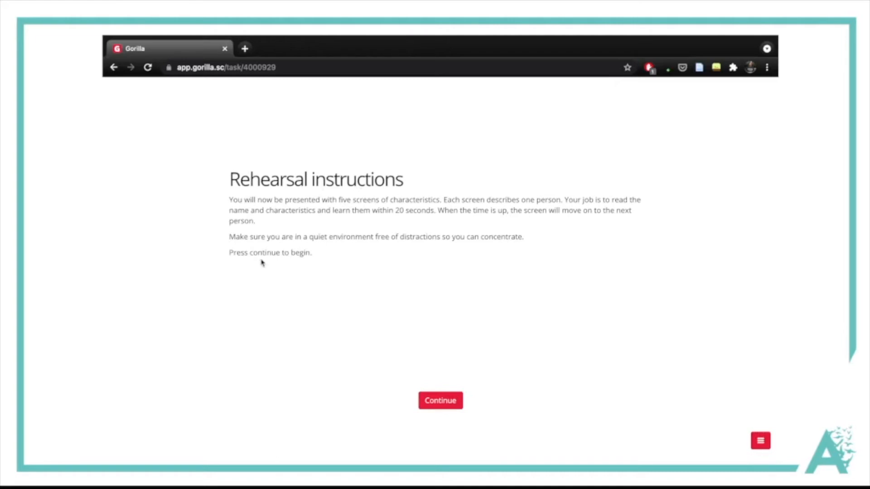
mouse_move(225, 307)
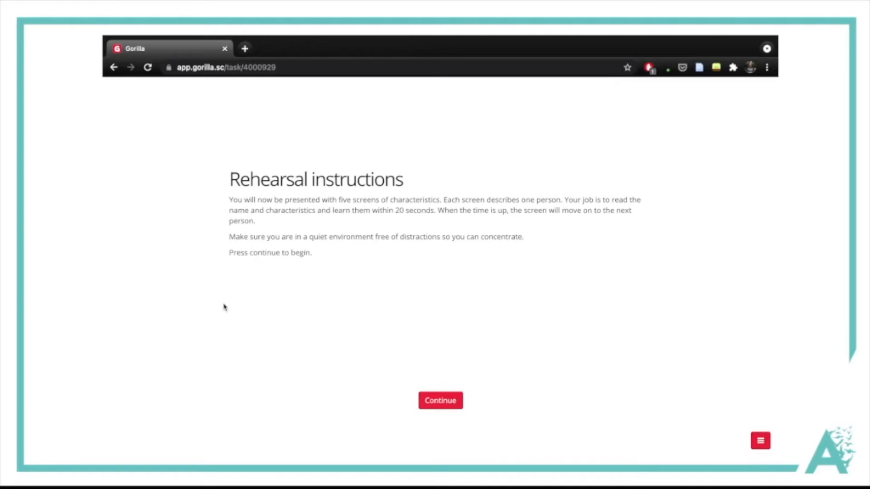
mouse_move(203, 302)
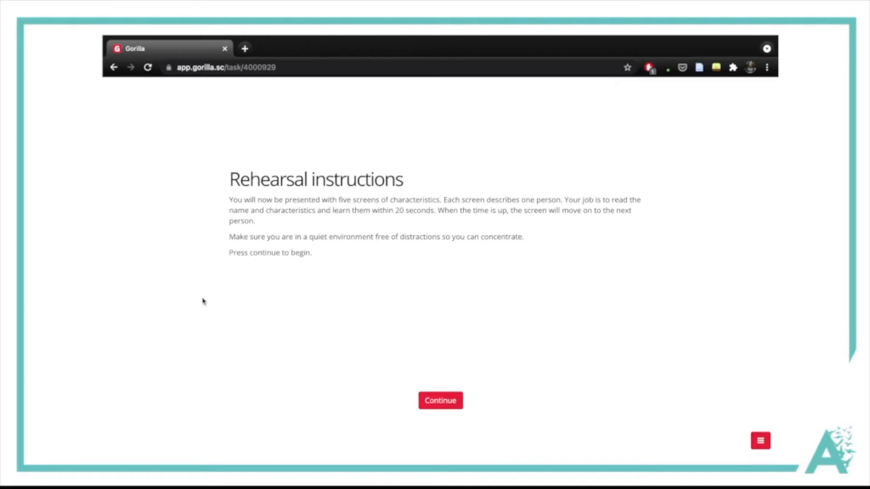
mouse_move(229, 305)
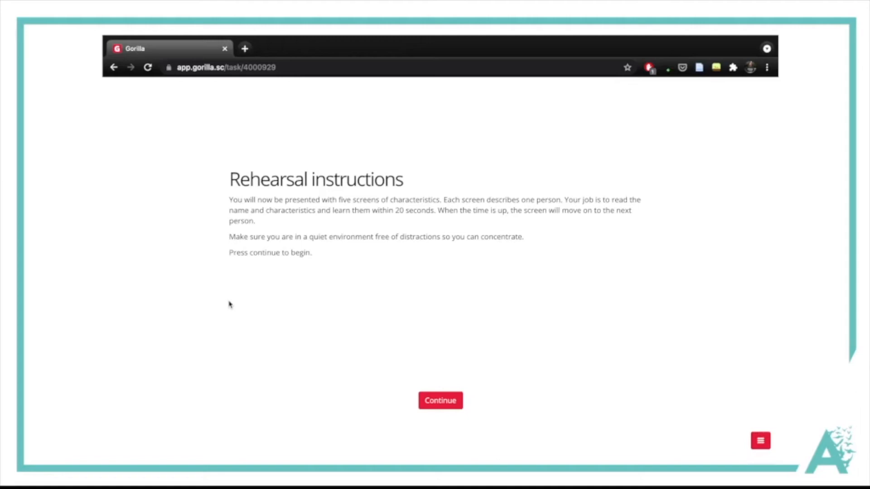
mouse_move(381, 289)
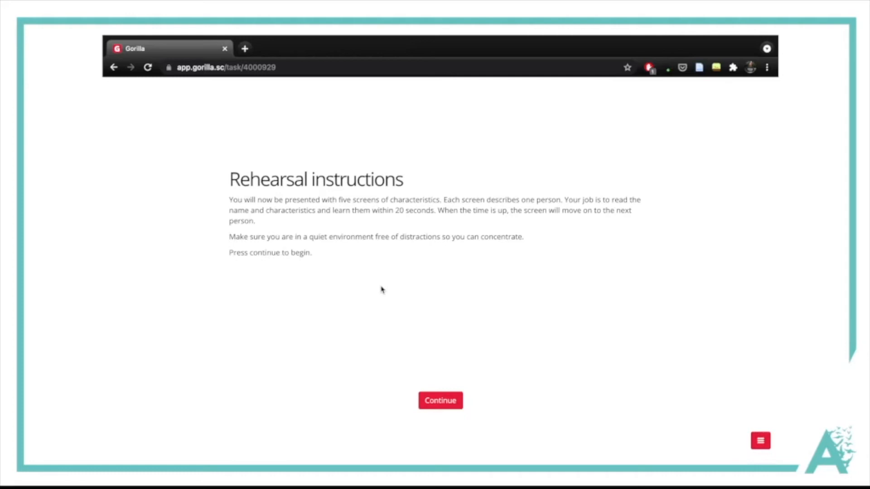
mouse_move(356, 277)
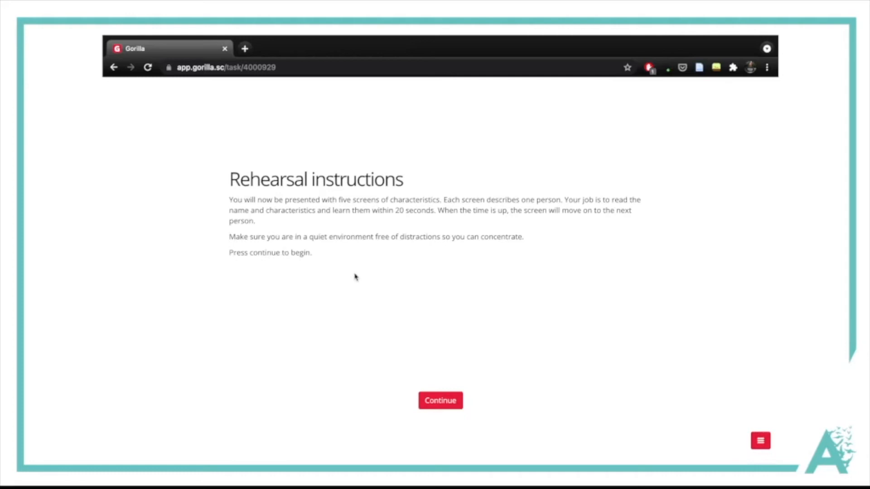
mouse_move(403, 342)
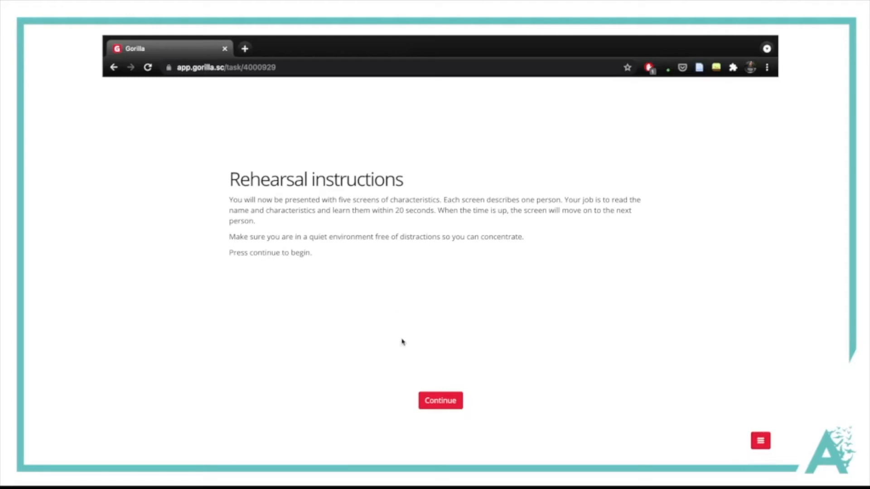
Step: Continue from the rehearsal instructions to begin learning the five person profiles
click(440, 401)
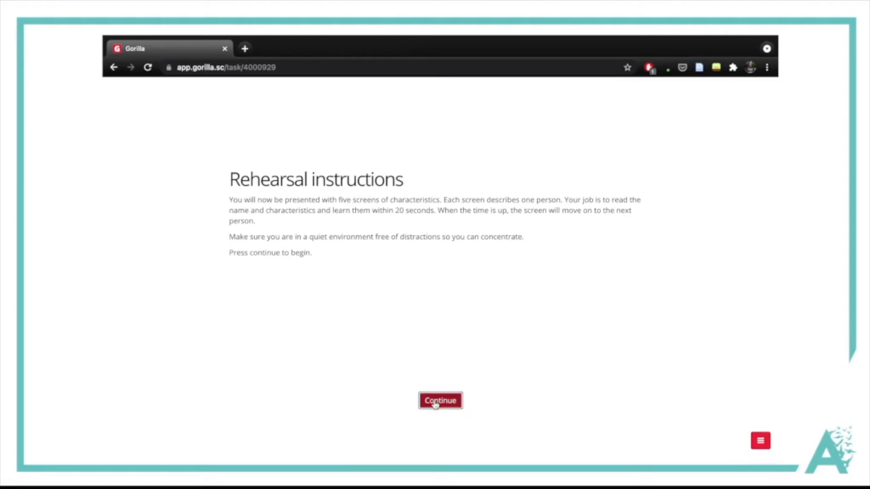
Step: Run through the rehearsal screens and submit a predicted score of about 75%
click(440, 401)
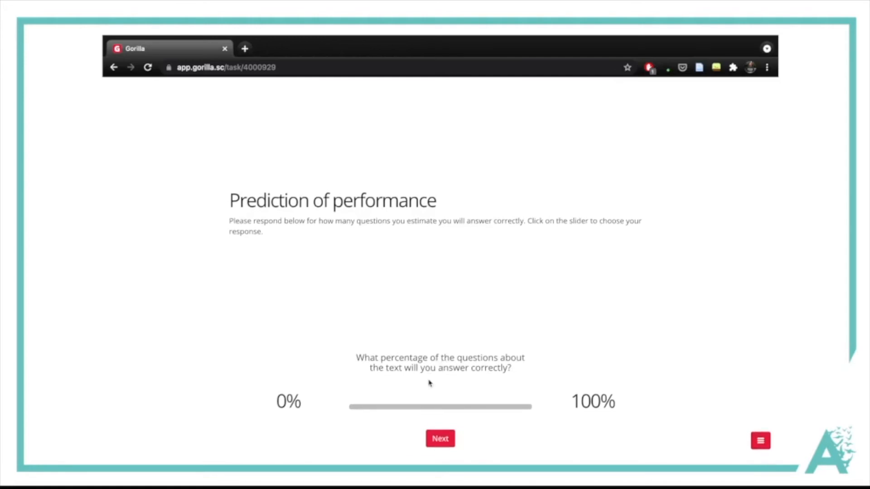
mouse_move(438, 377)
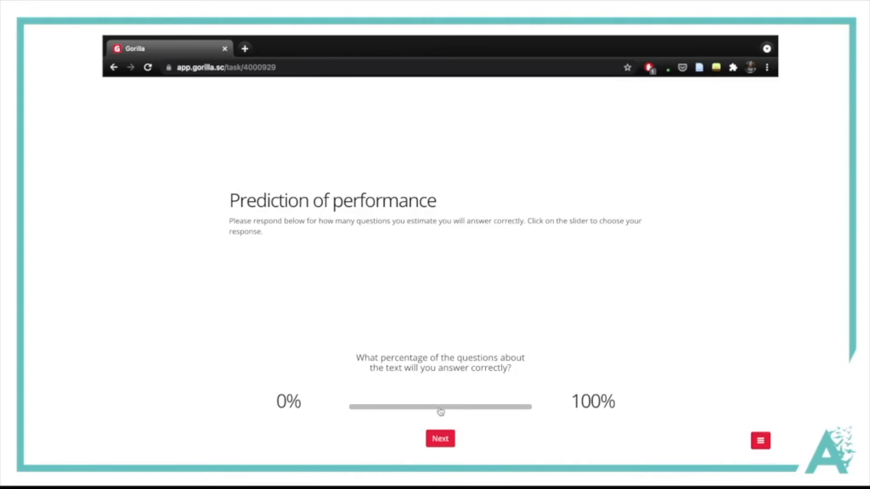
click(487, 407)
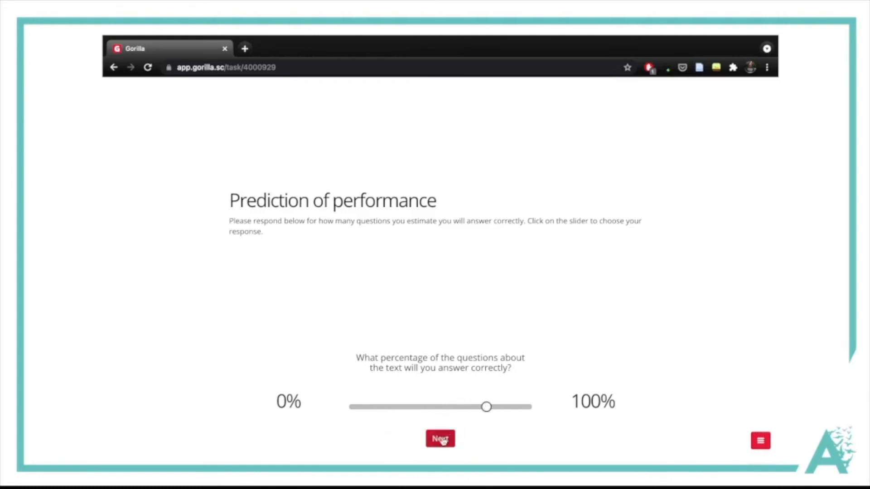
click(440, 439)
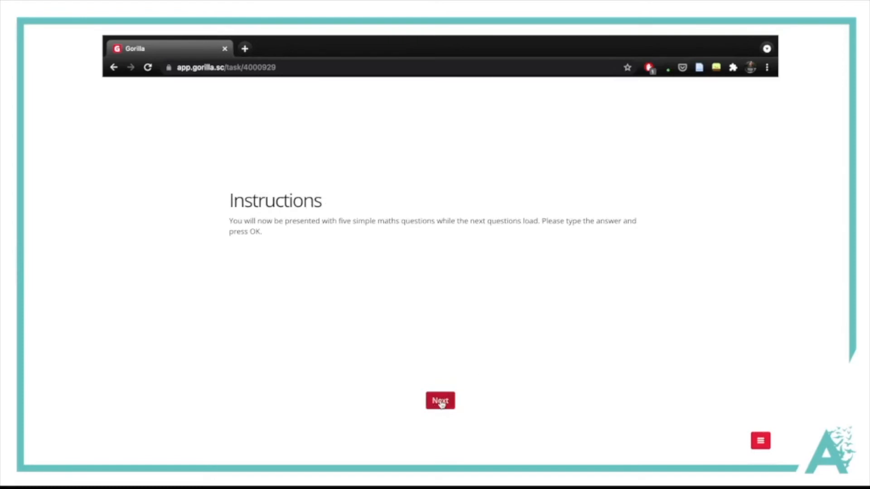
Step: Answer the simple maths filter questions, e.g. 1 for 8 - 7
click(440, 400)
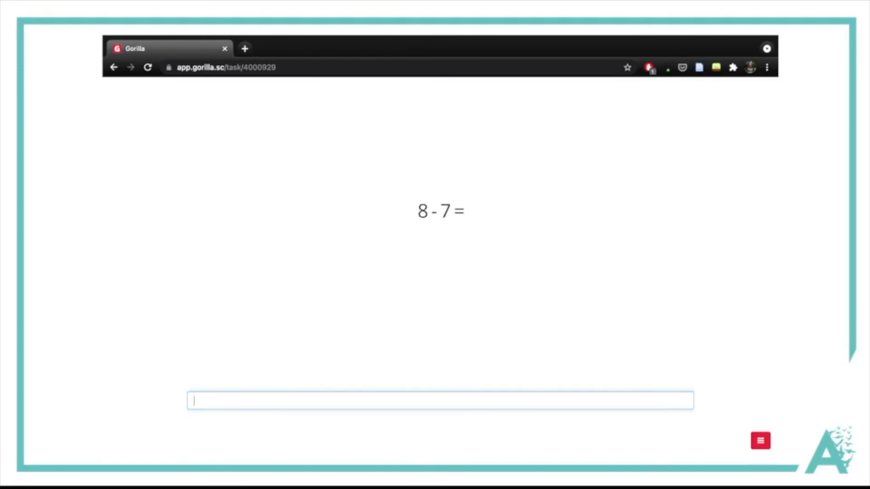
text(1)
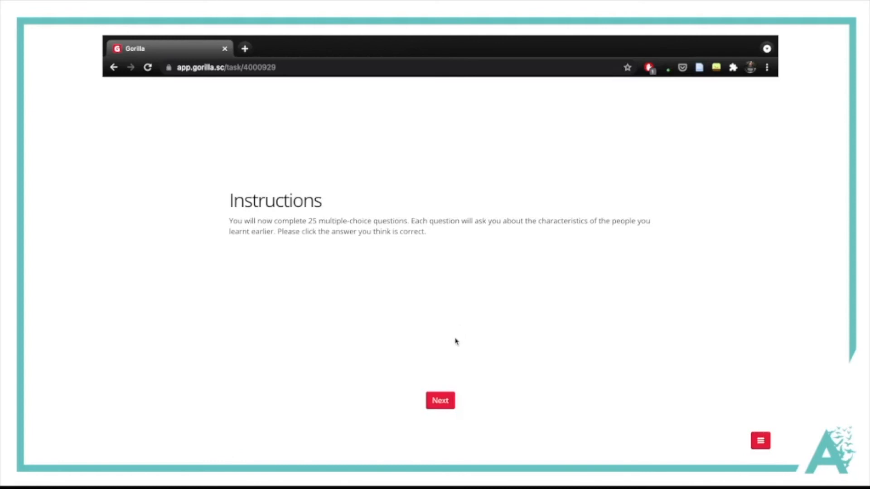
mouse_move(453, 355)
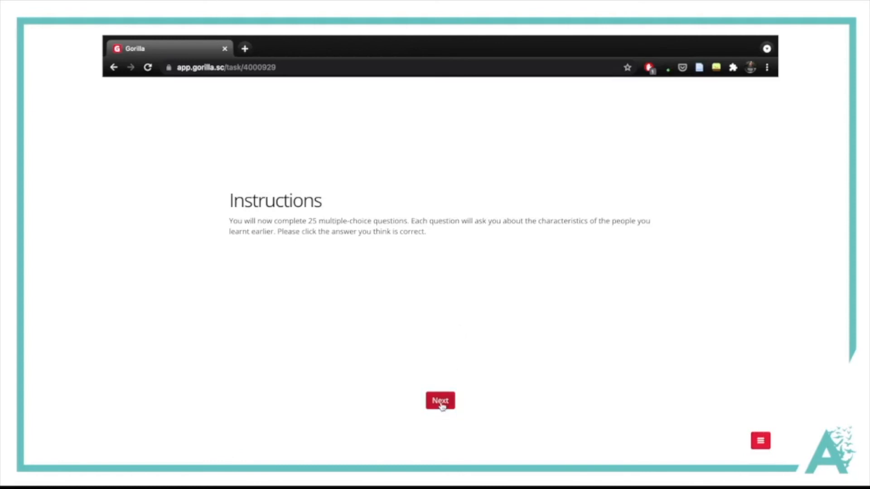
Step: Answer the recall questions, e.g. Olivia is 5'5" and Caroline plays football
click(439, 400)
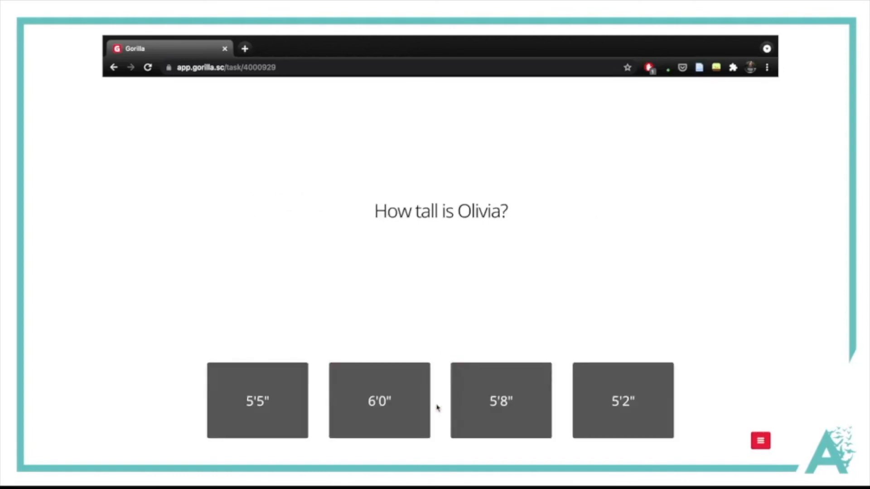
click(257, 401)
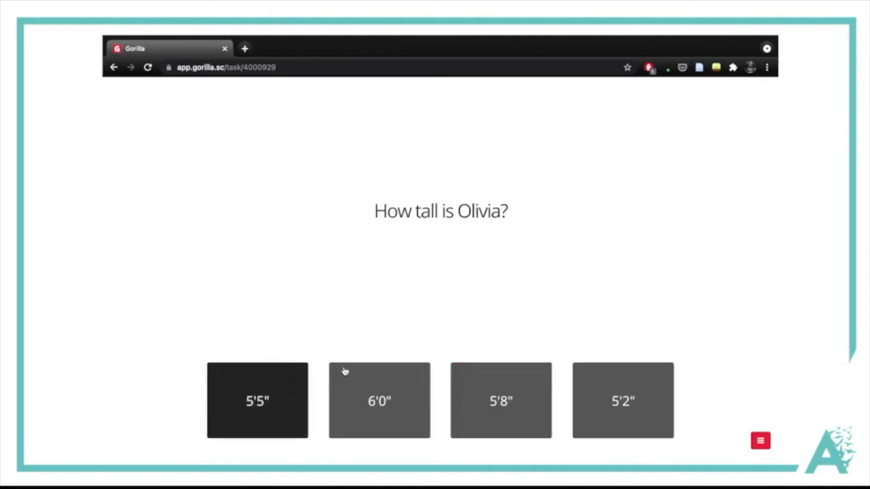
click(257, 400)
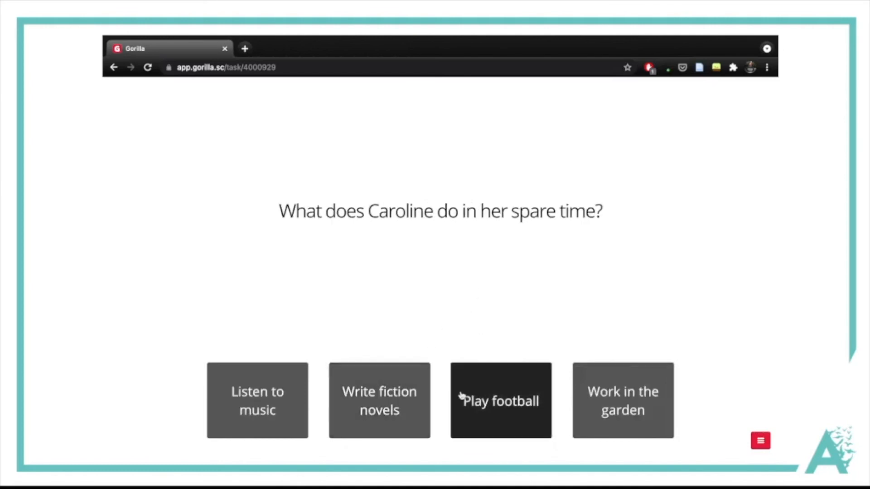
click(500, 400)
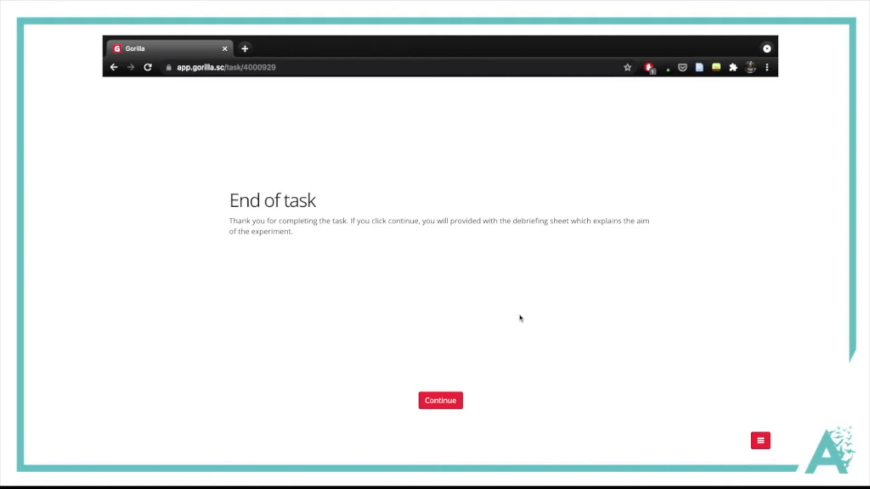
mouse_move(482, 314)
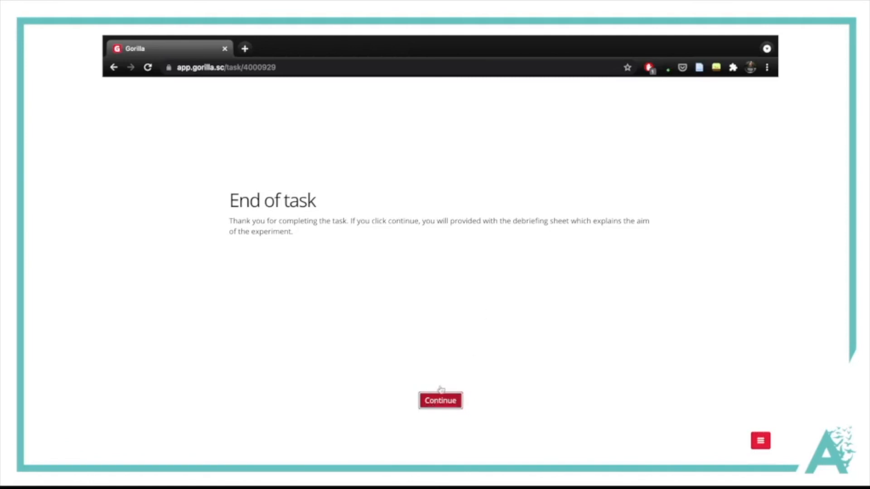
Step: Continue past the End of task screen to the data-quality questionnaire
click(440, 400)
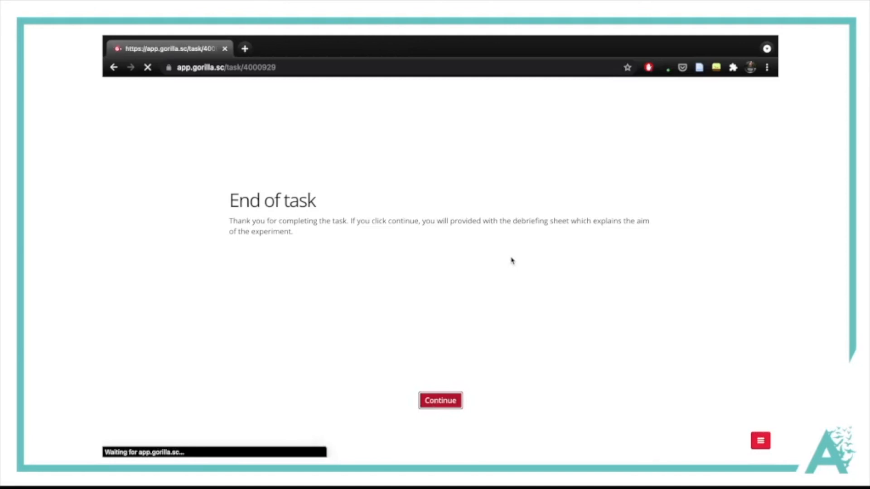
click(440, 400)
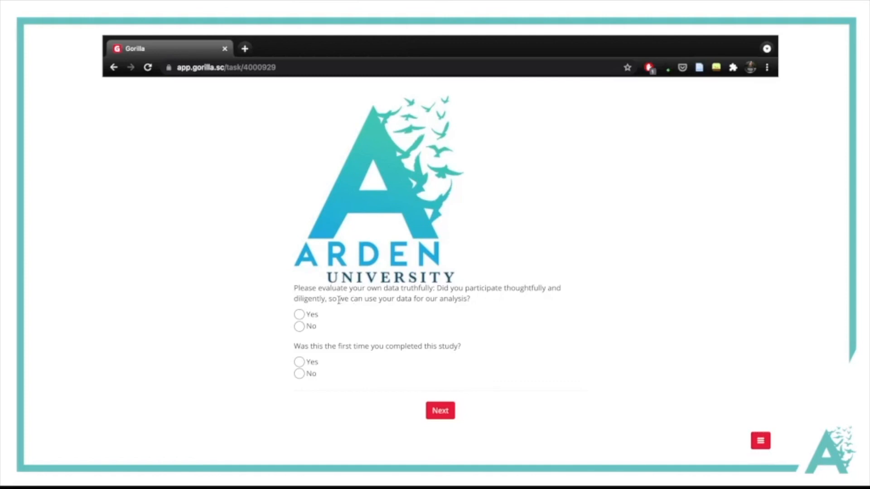
Step: Answer Yes to participating diligently and to first-time completion, then submit the answers
click(299, 314)
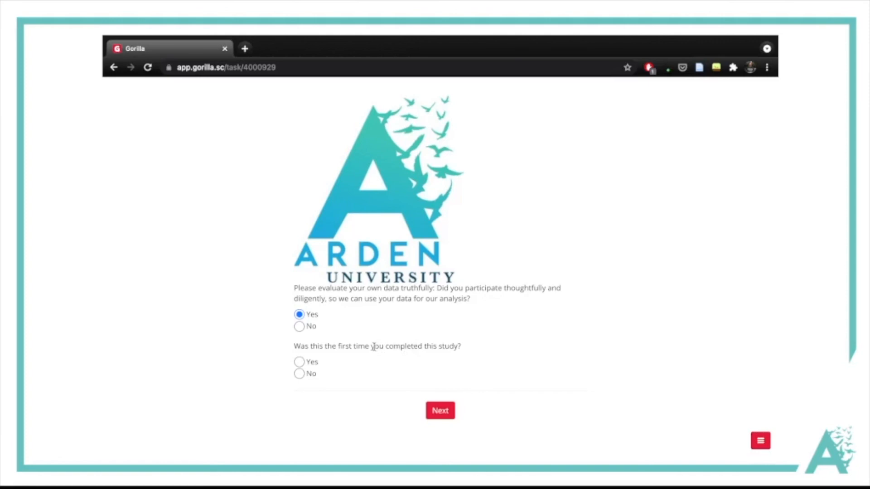
click(299, 362)
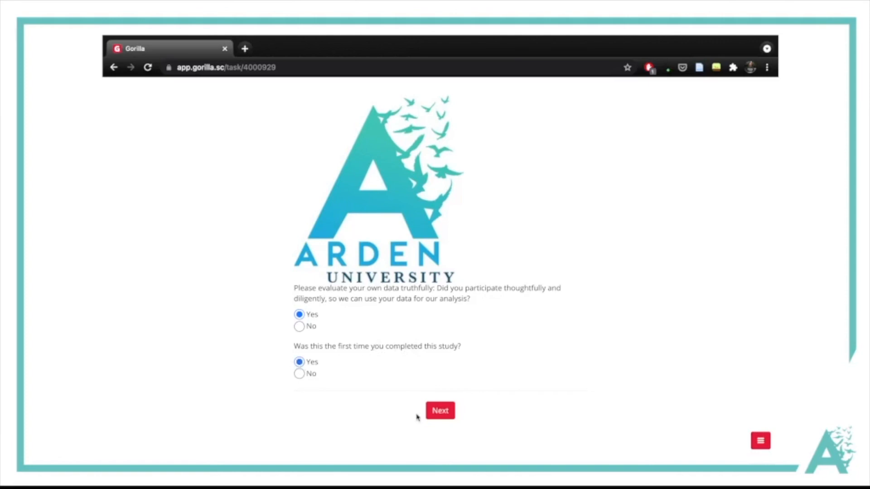
click(440, 411)
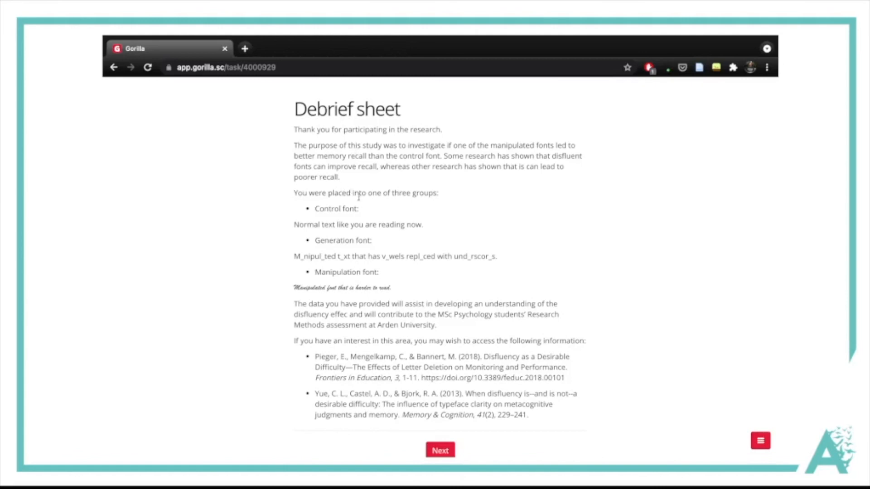
mouse_move(341, 202)
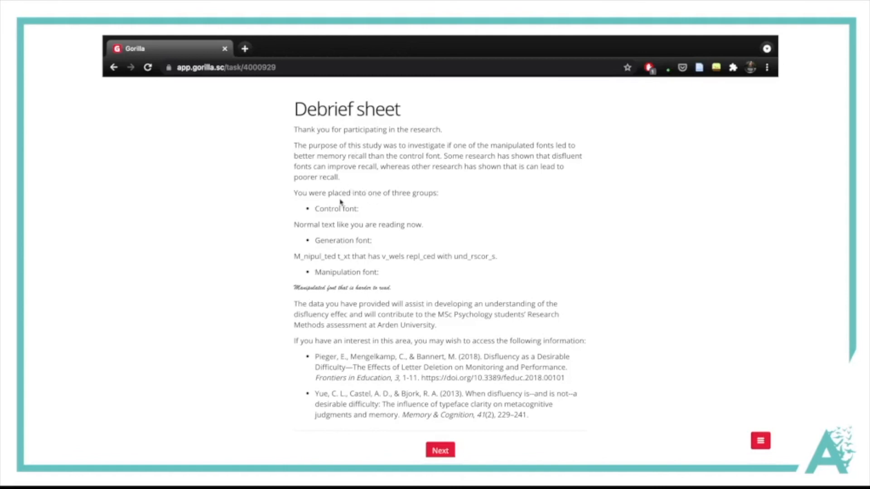
mouse_move(329, 285)
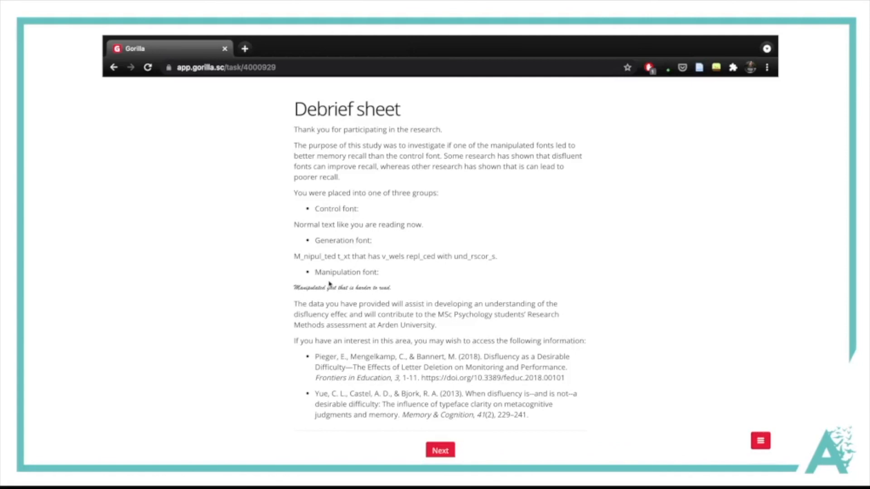
Step: Read to the end of the font-study debrief sheet and submit it to upload responses
scroll(down, 3)
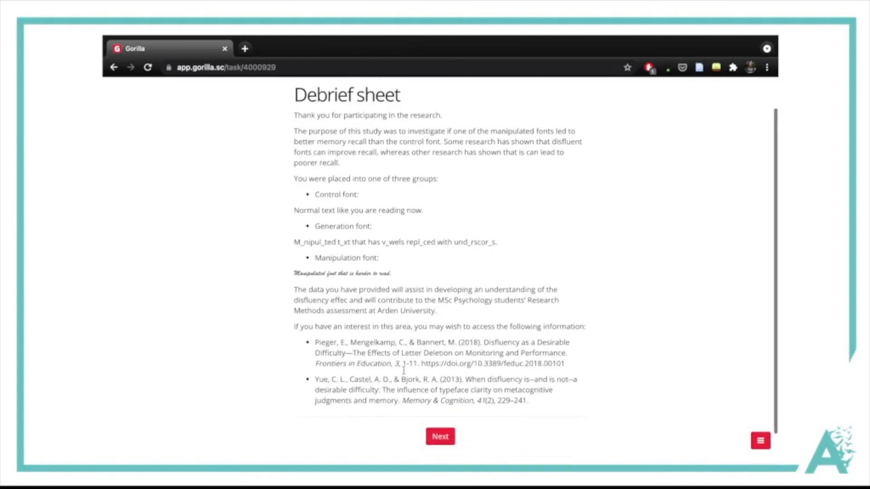
click(440, 437)
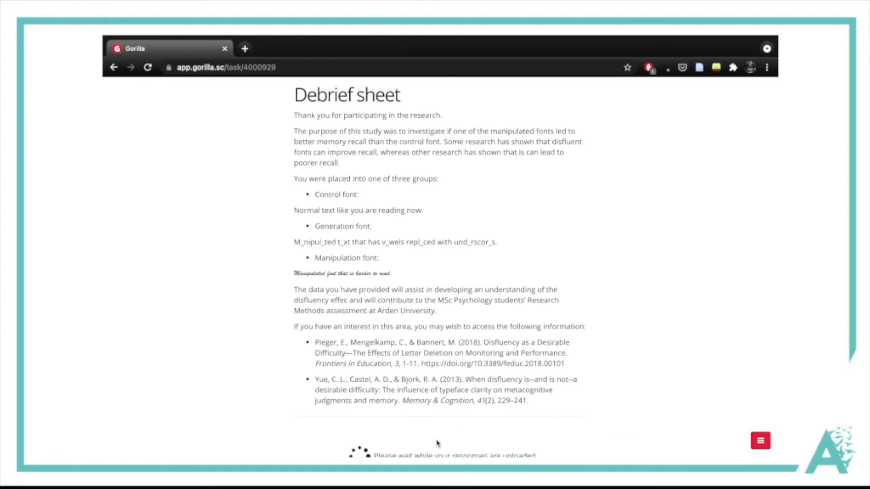